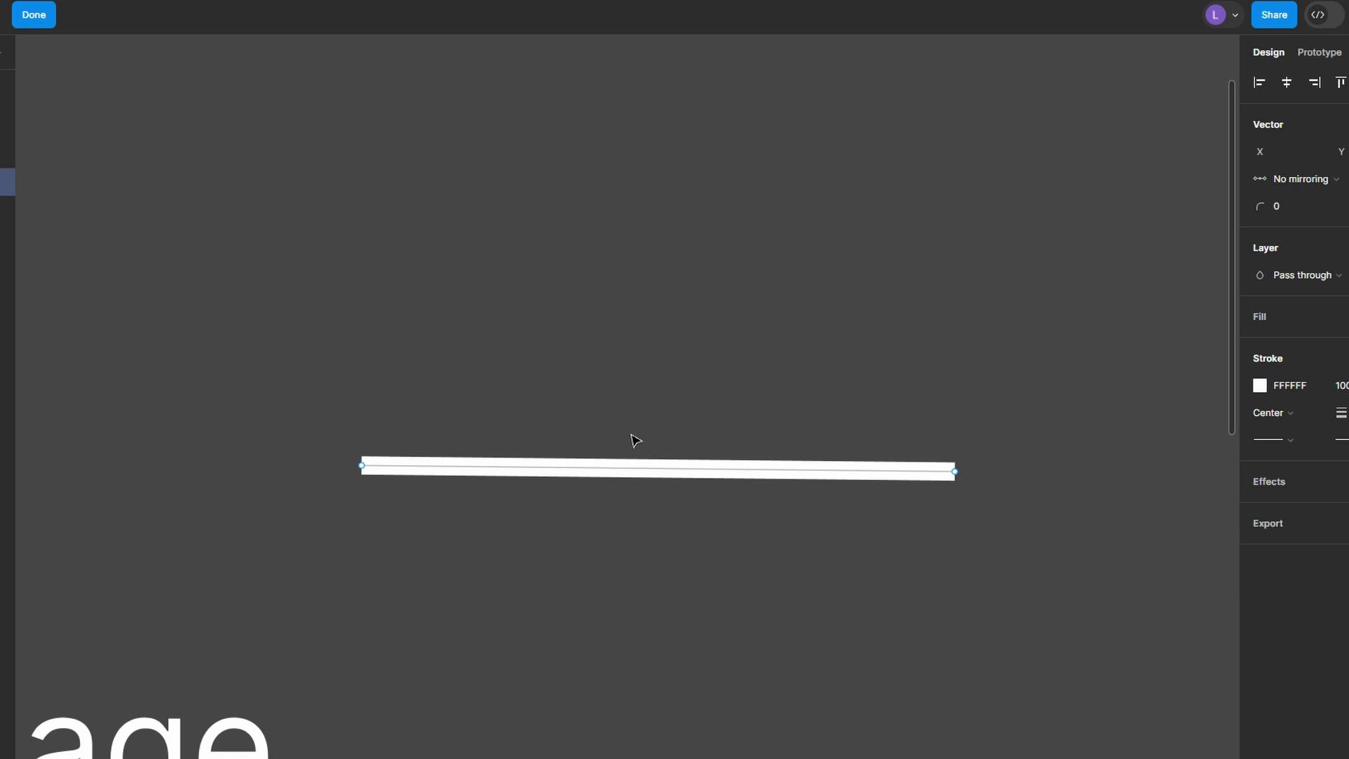
mouse_move(704, 479)
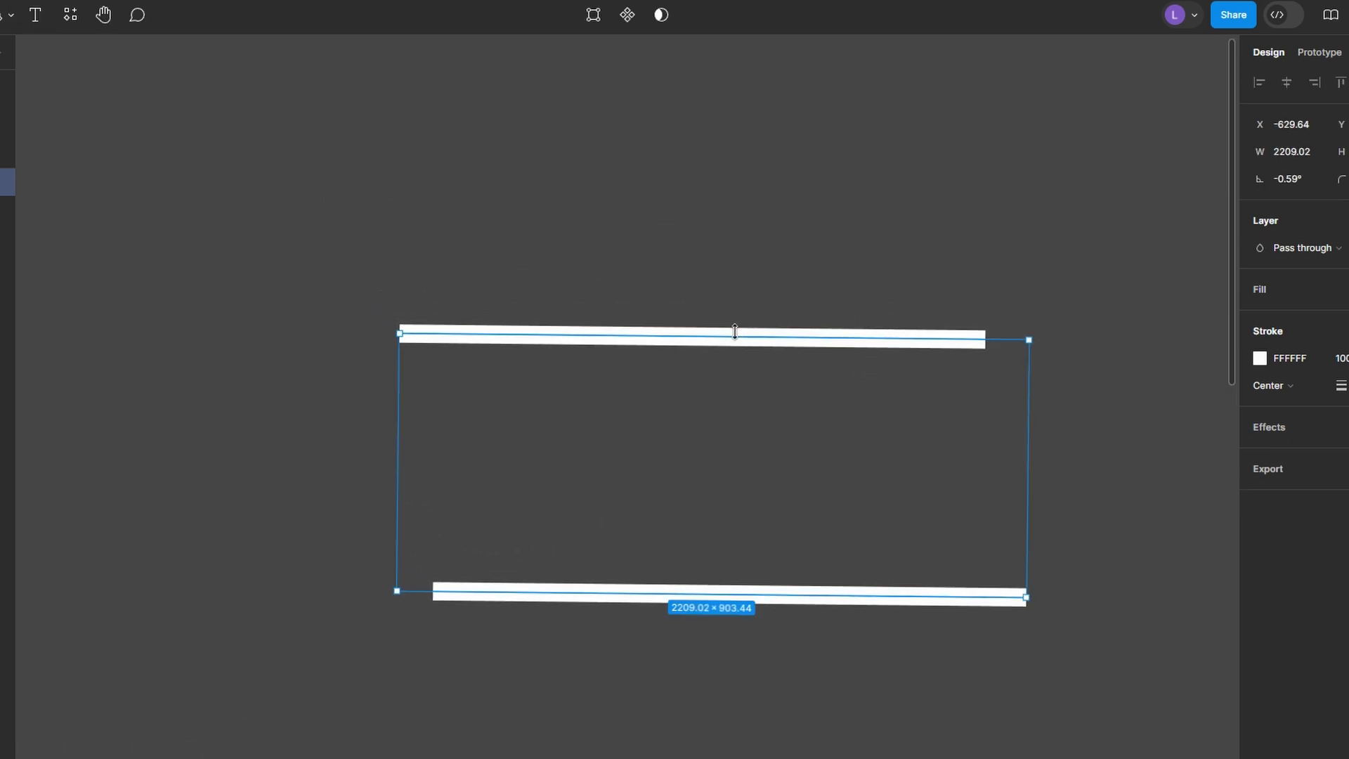
mouse_move(689, 333)
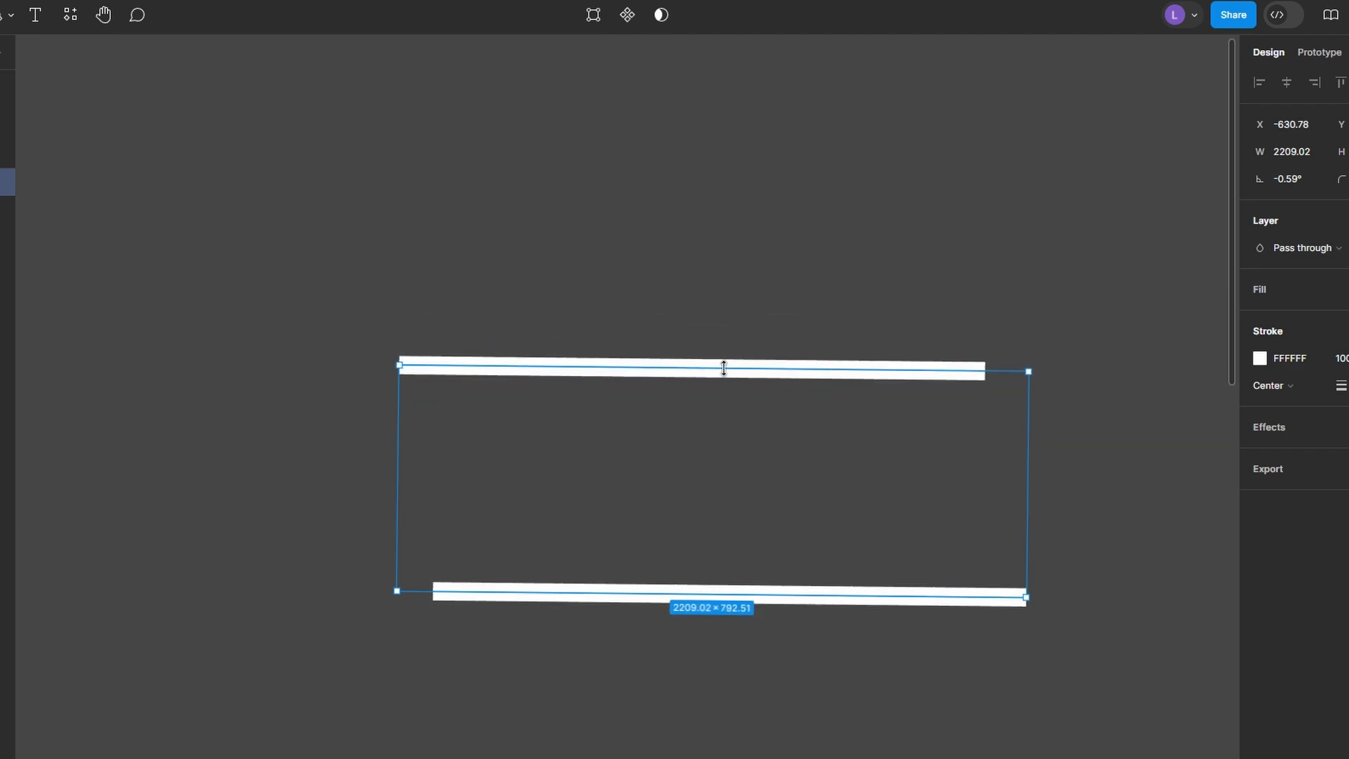
- Double-click the upper white line to open its path in vector edit mode
double_click(691, 369)
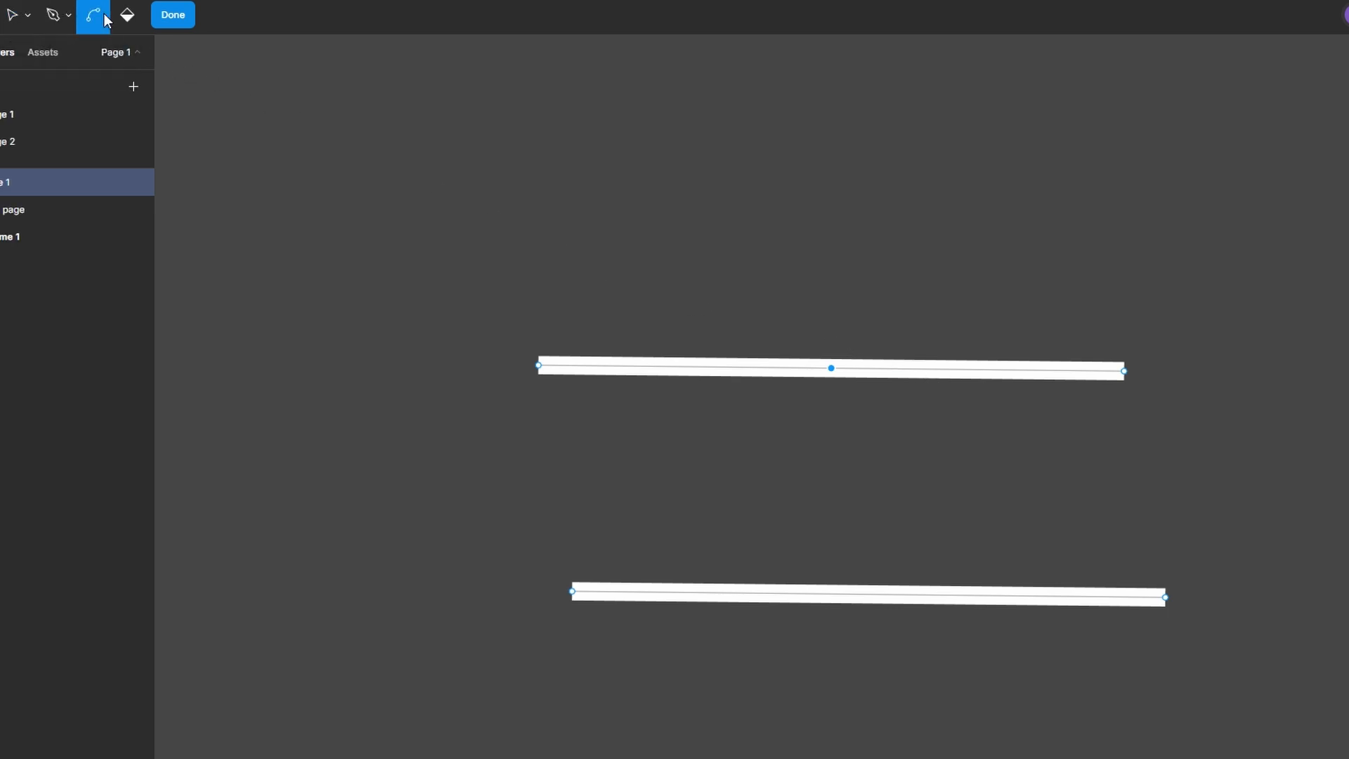
mouse_move(761, 339)
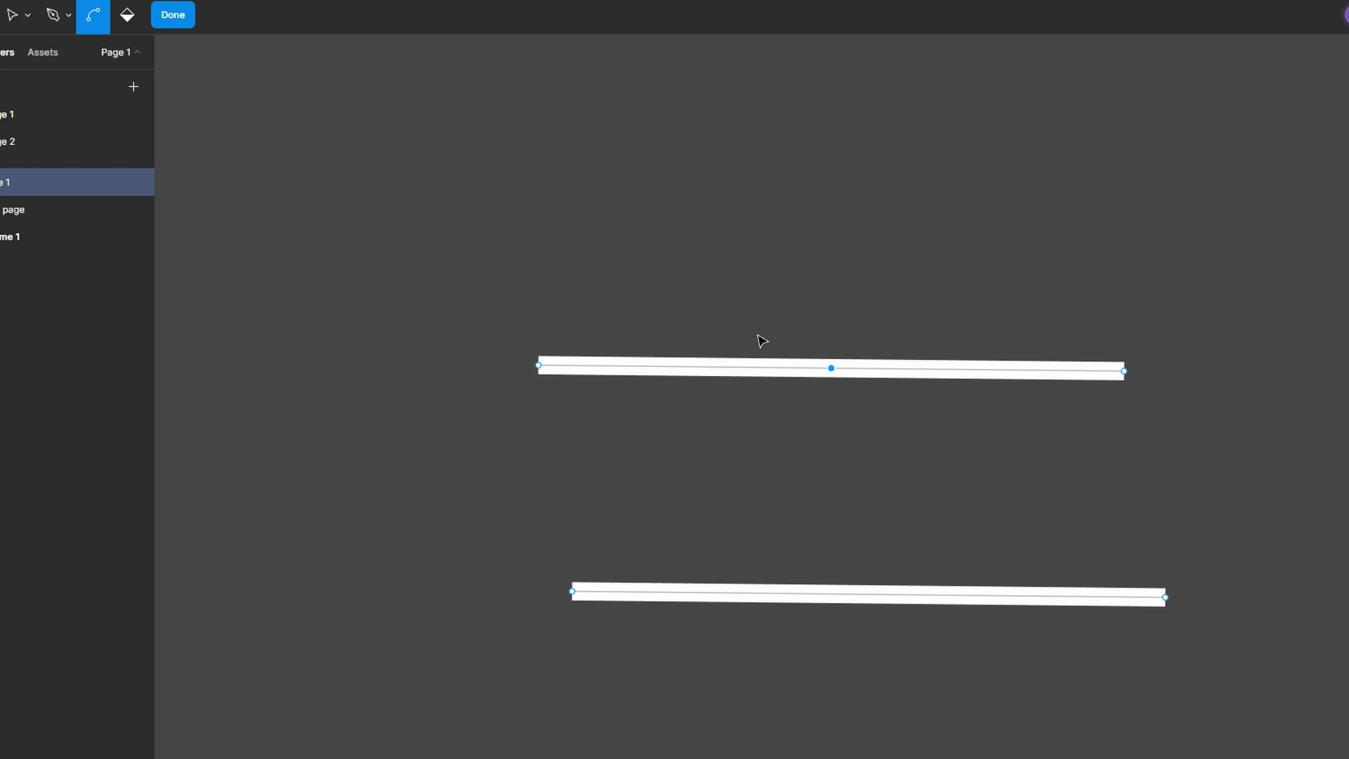
mouse_move(673, 376)
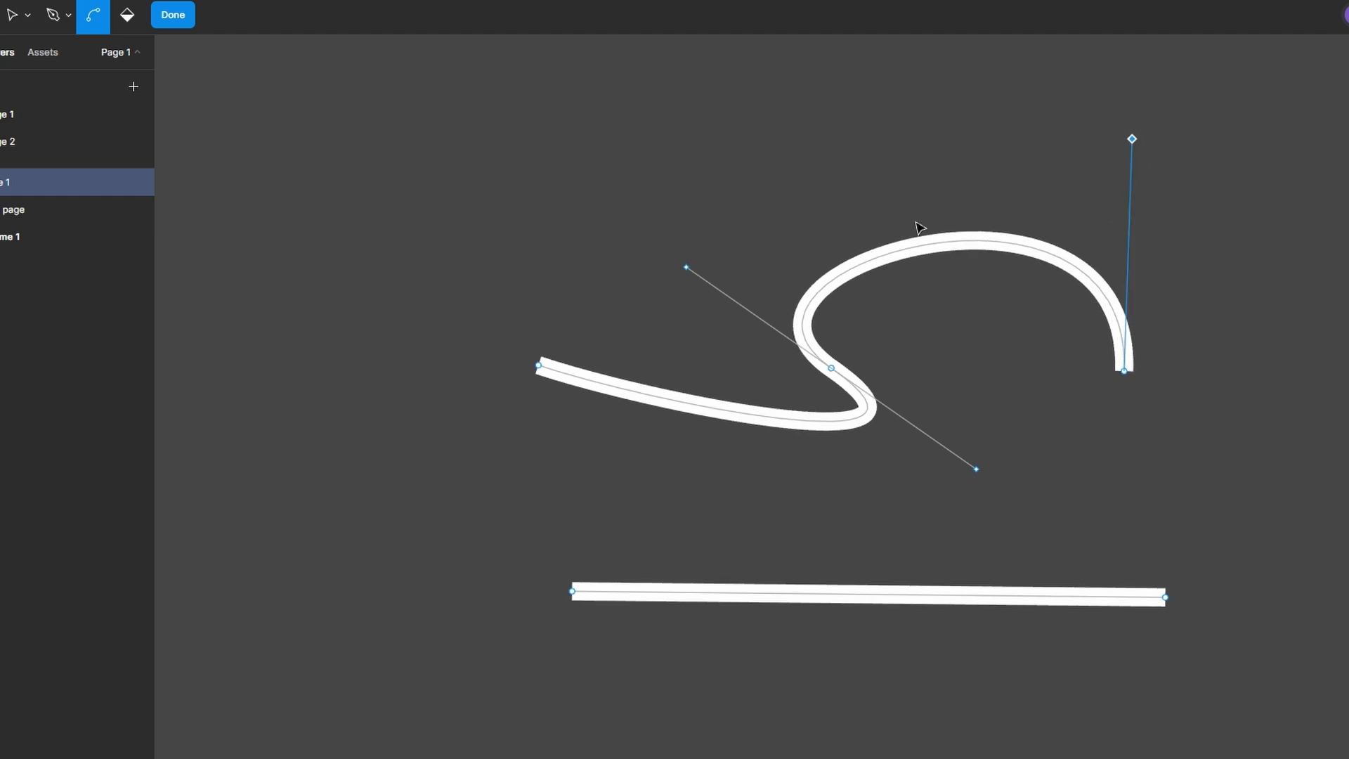
- Bend the upper line's path into a flowing S-shaped curve
left_click(69, 15)
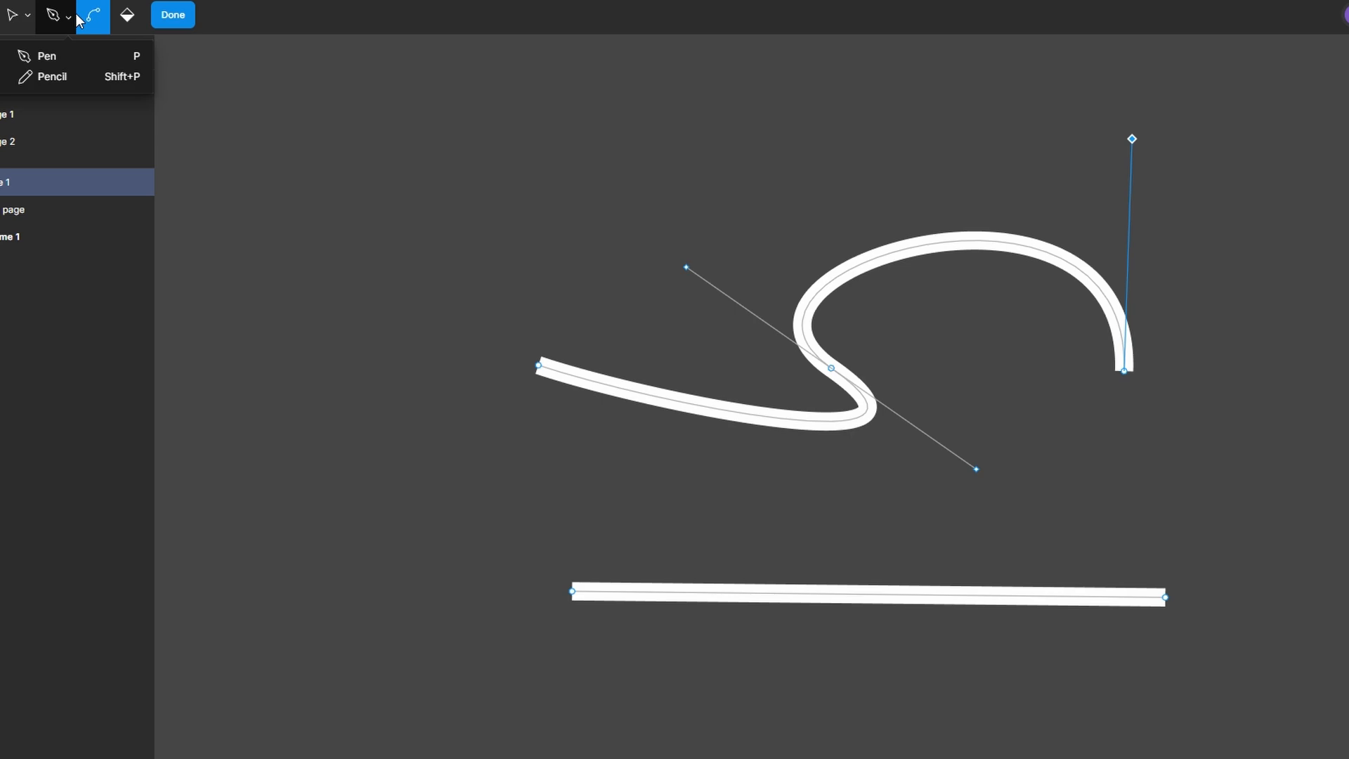
- Switch from the Bend tool back to the Move tool for selecting points
left_click(12, 15)
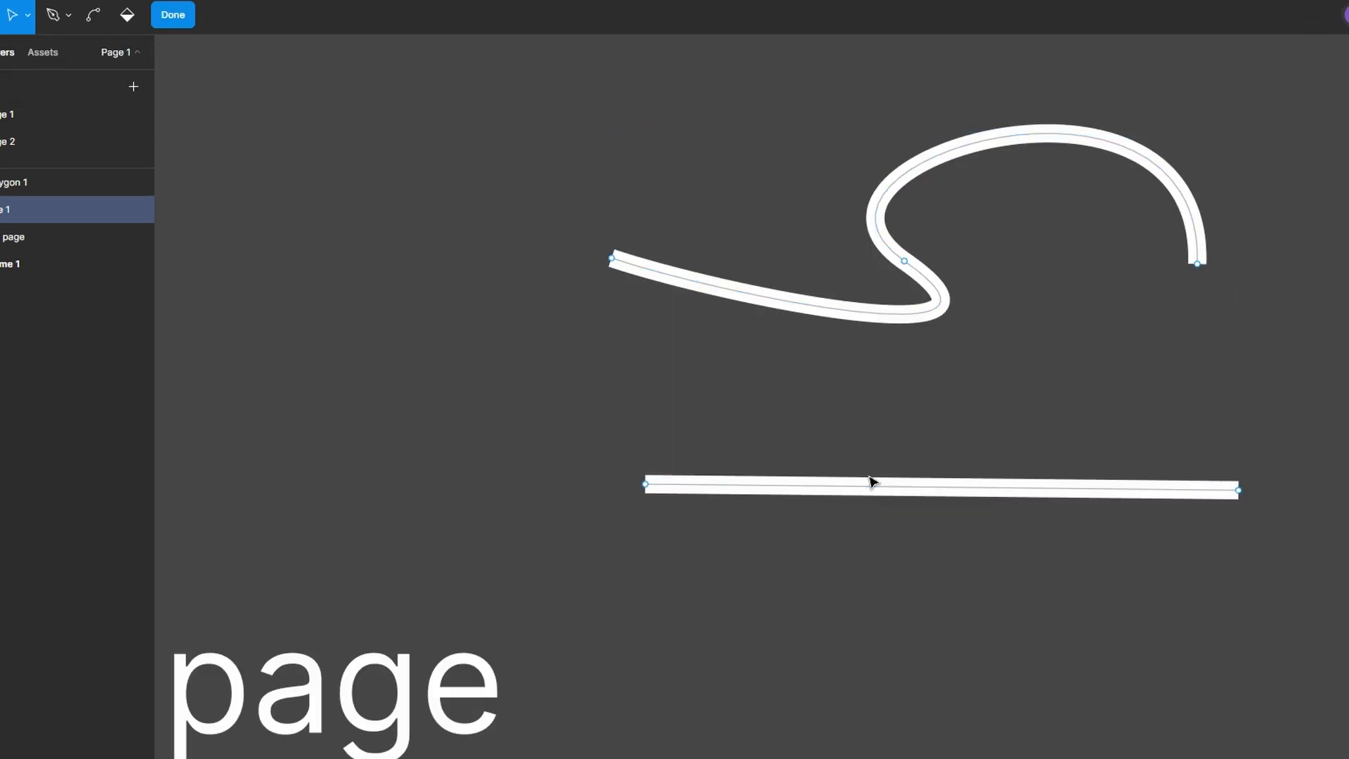
- Exit the curve's editing, open the lower line's path, and choose the Bend tool
left_click(172, 15)
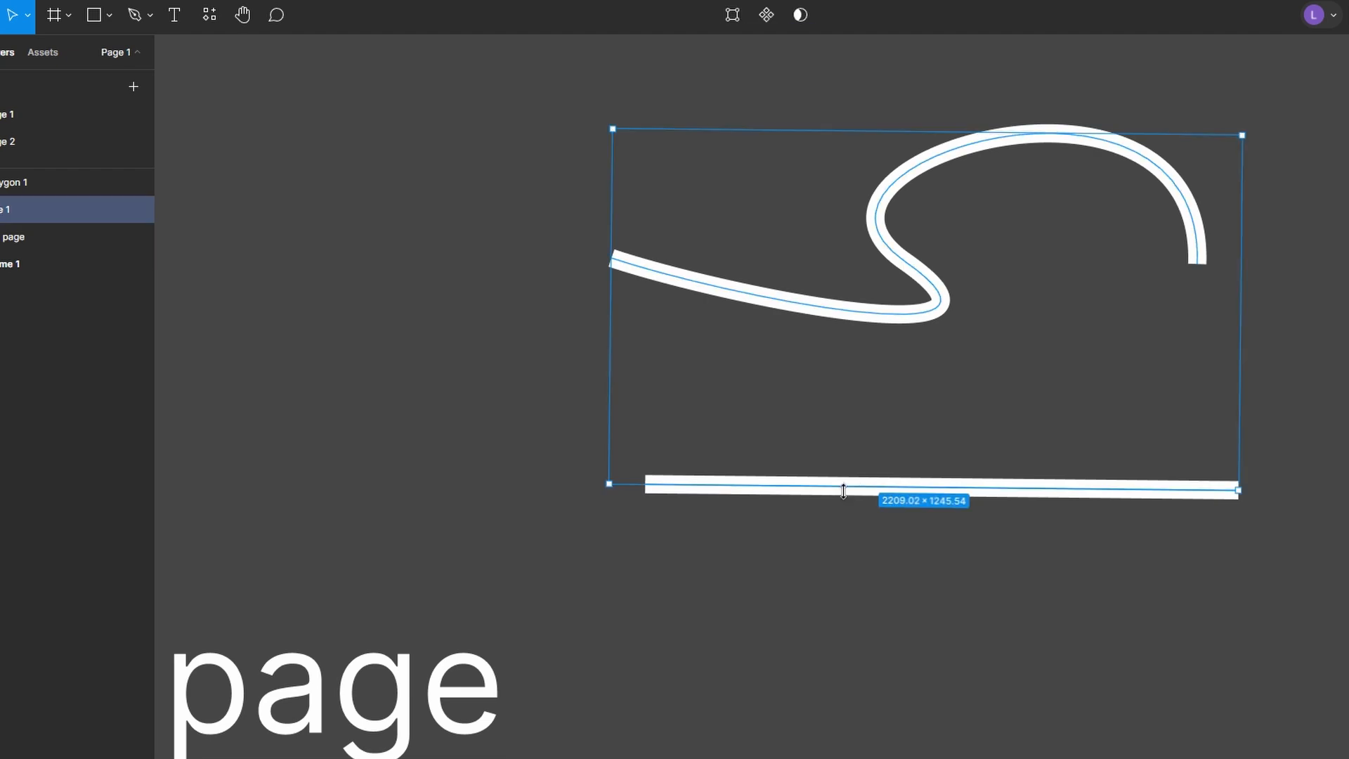
double_click(844, 490)
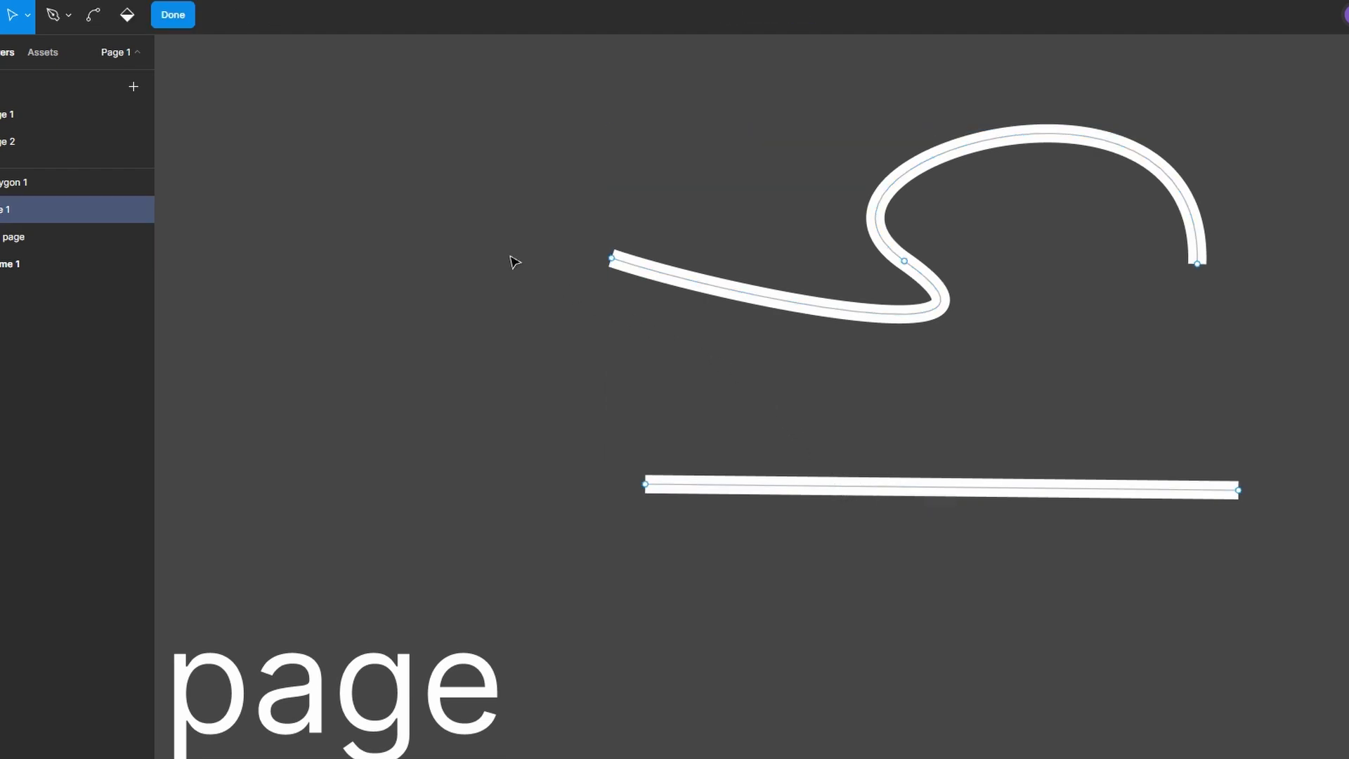
left_click(93, 14)
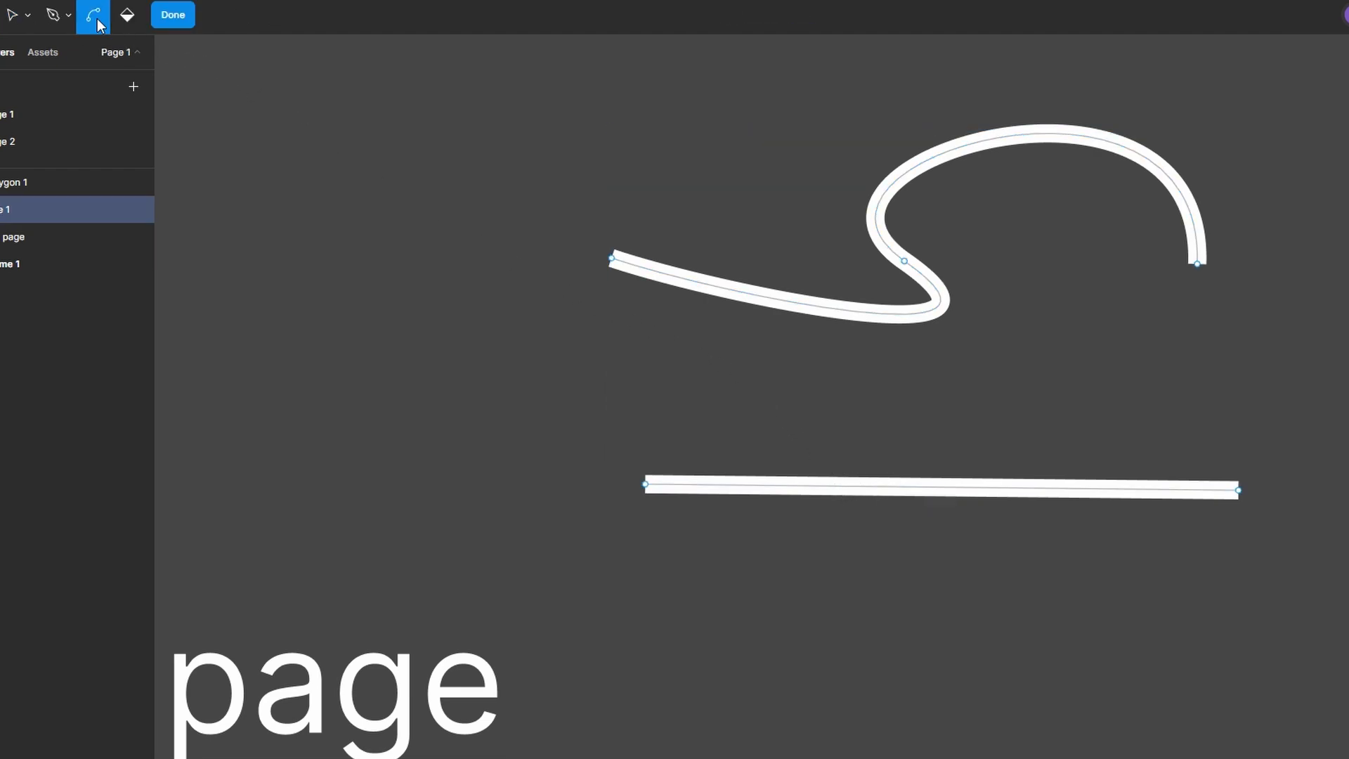